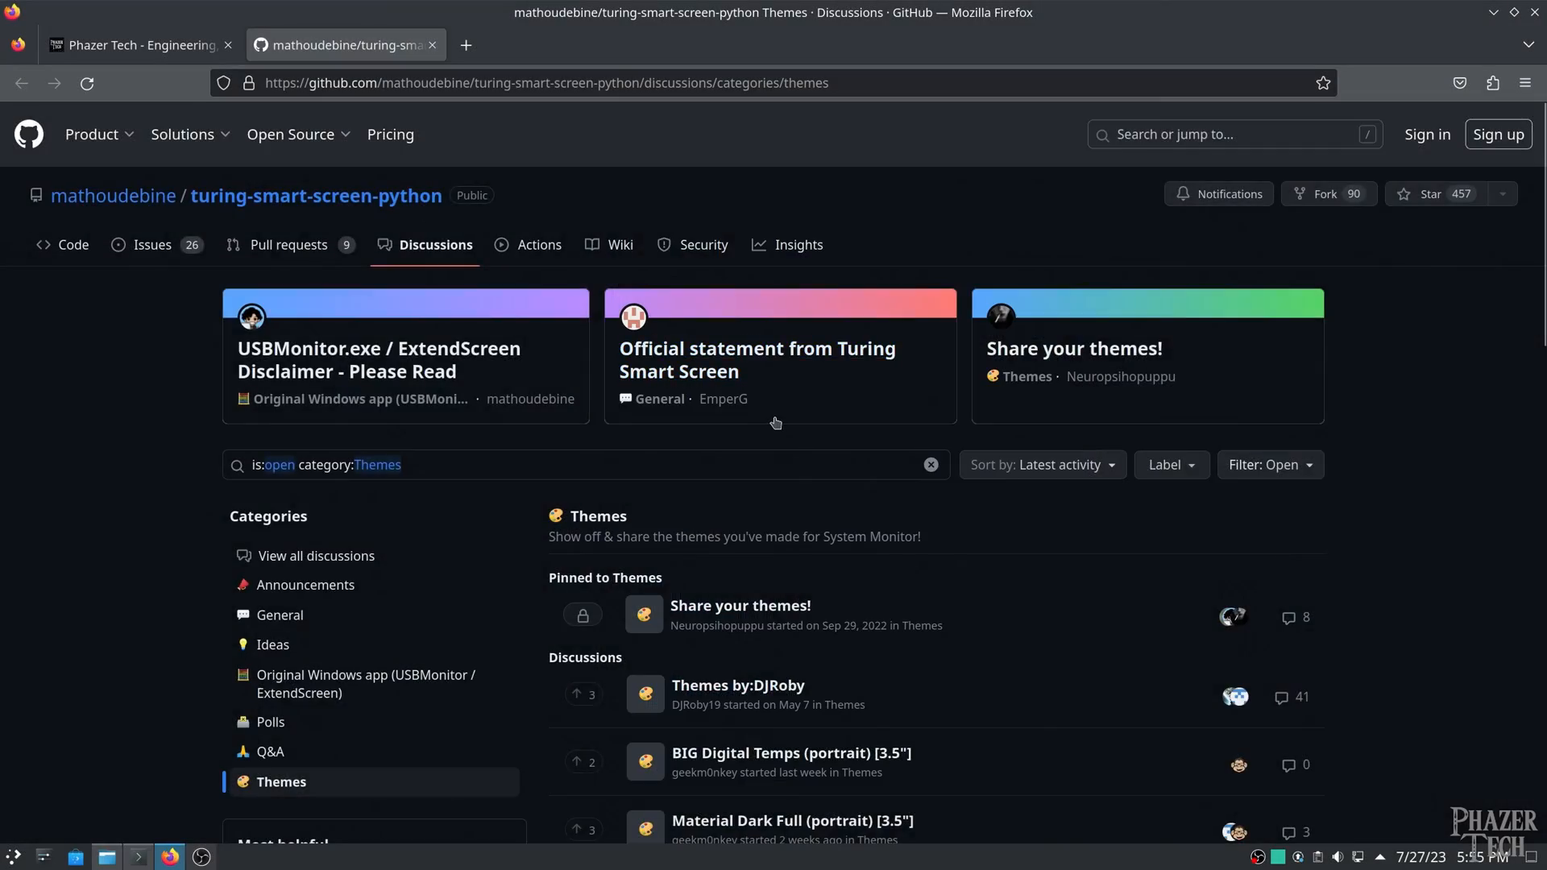
- Download DragonBall.zip from the Dragon Ball Theme discussion and reveal it in the Downloads folder in Dolphin
scroll("down", 3)
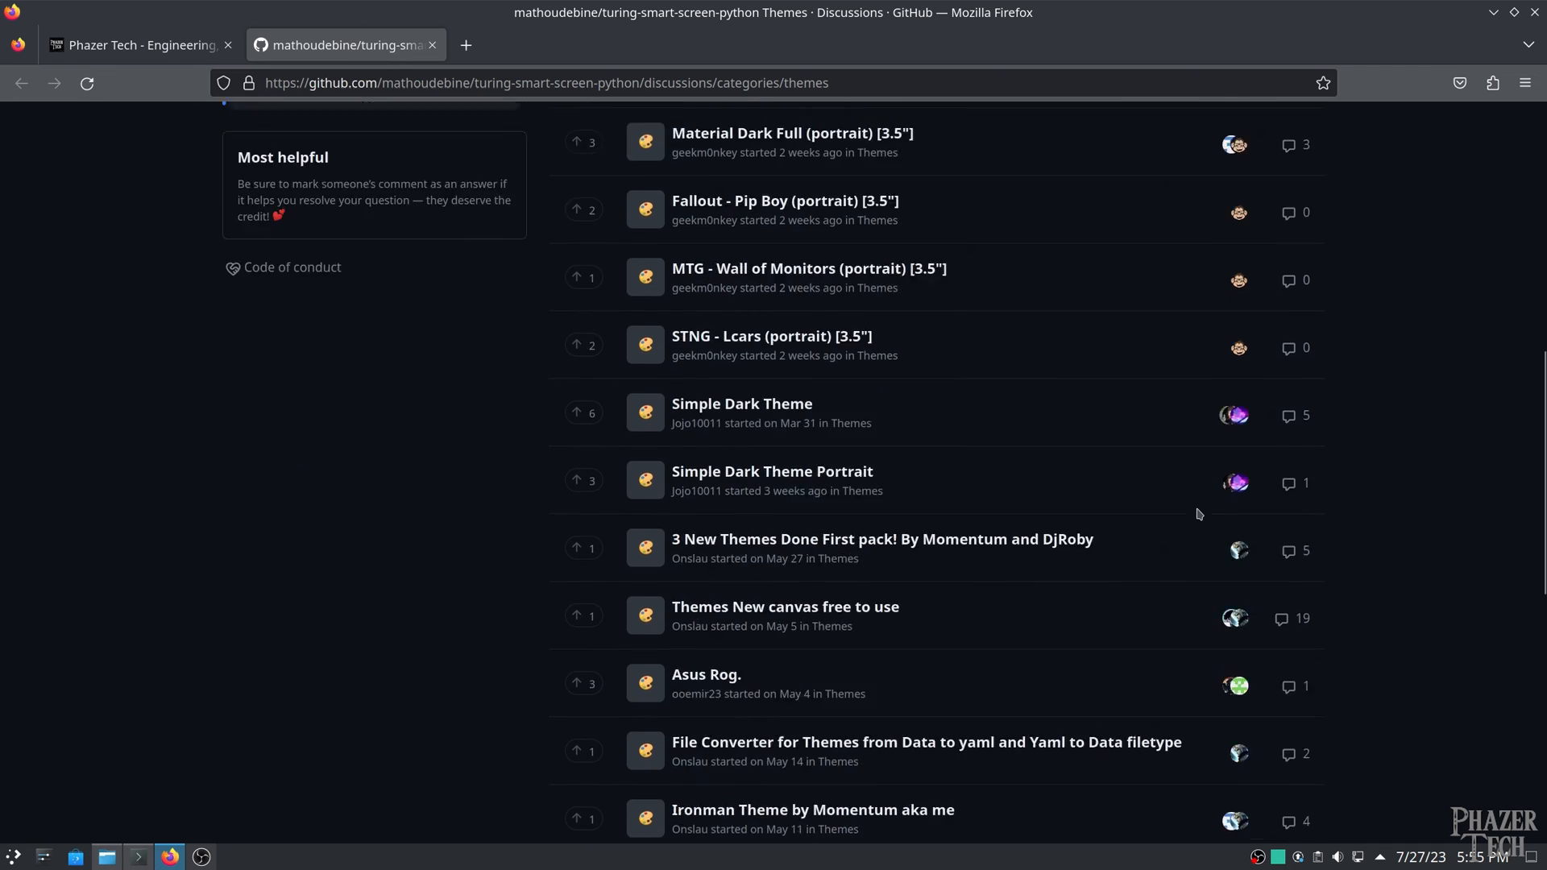
scroll("down", 3)
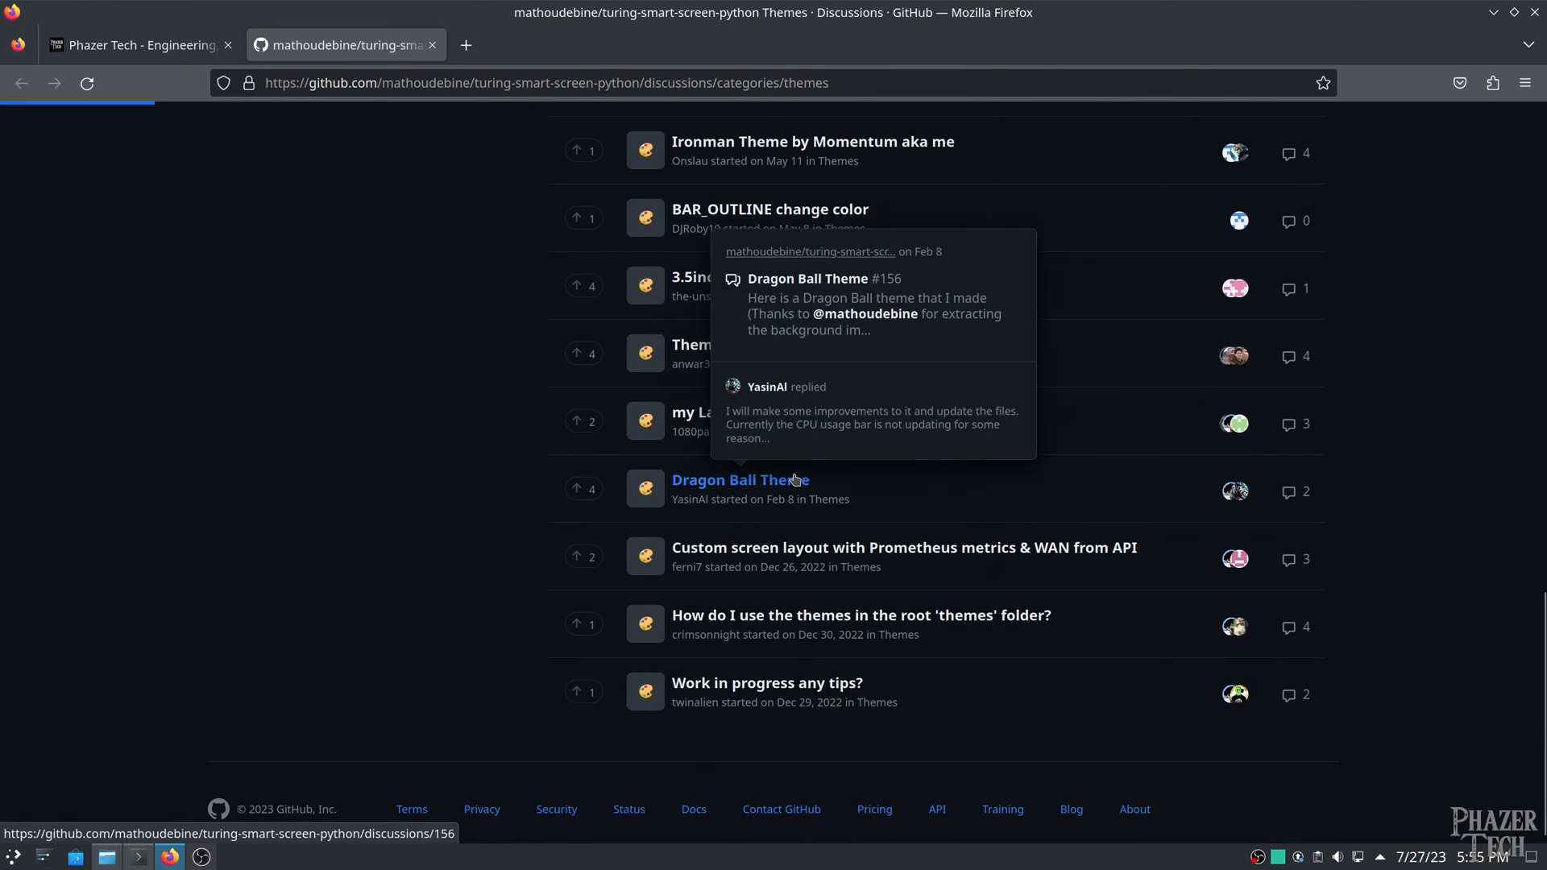
left_click(741, 480)
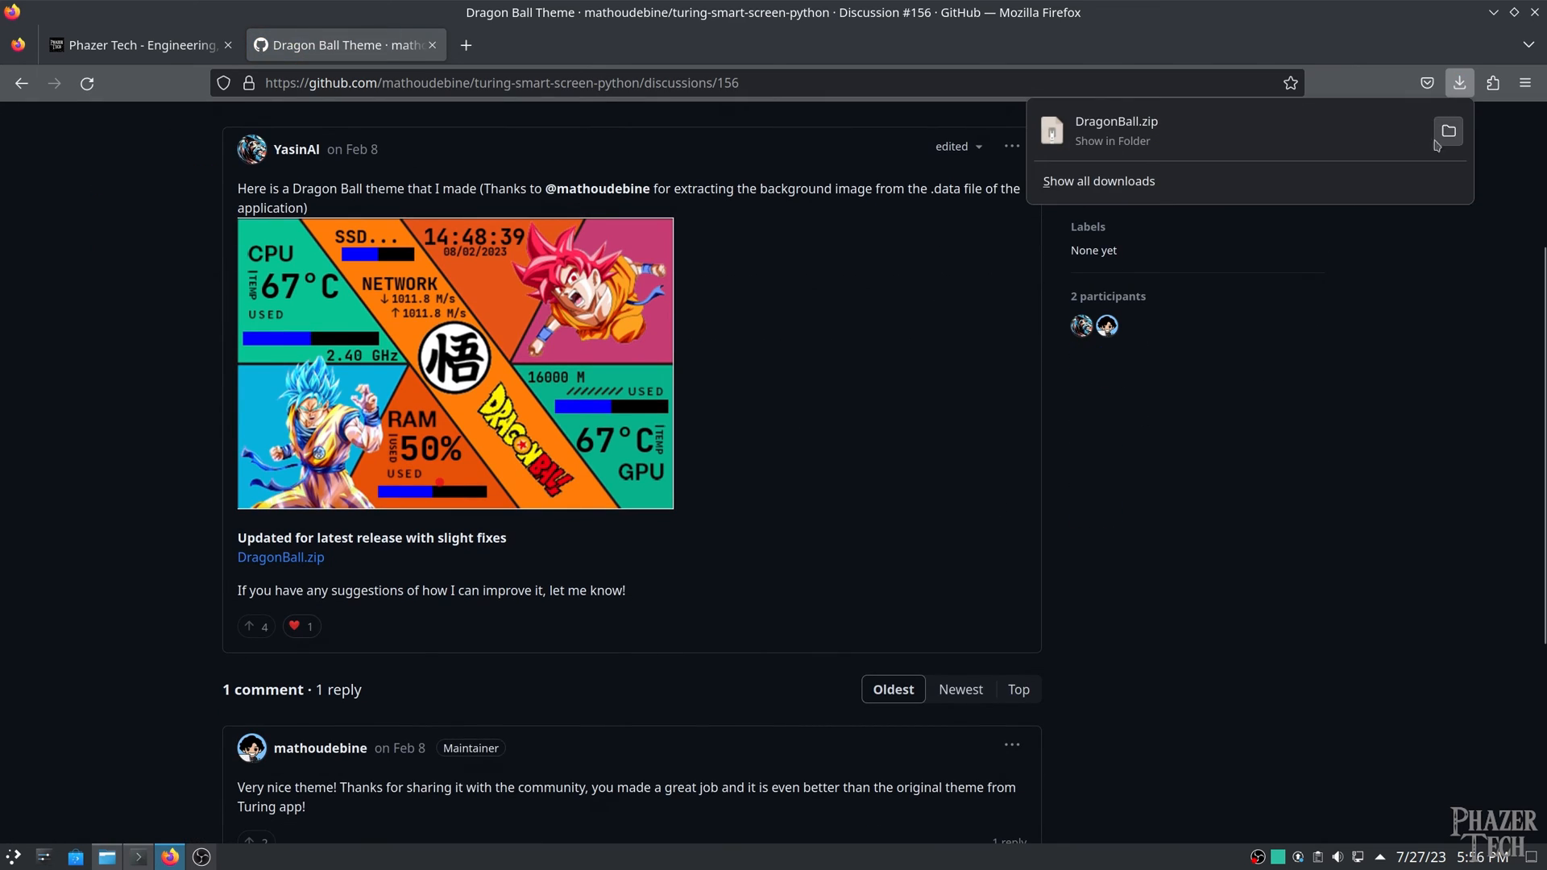
left_click(1449, 131)
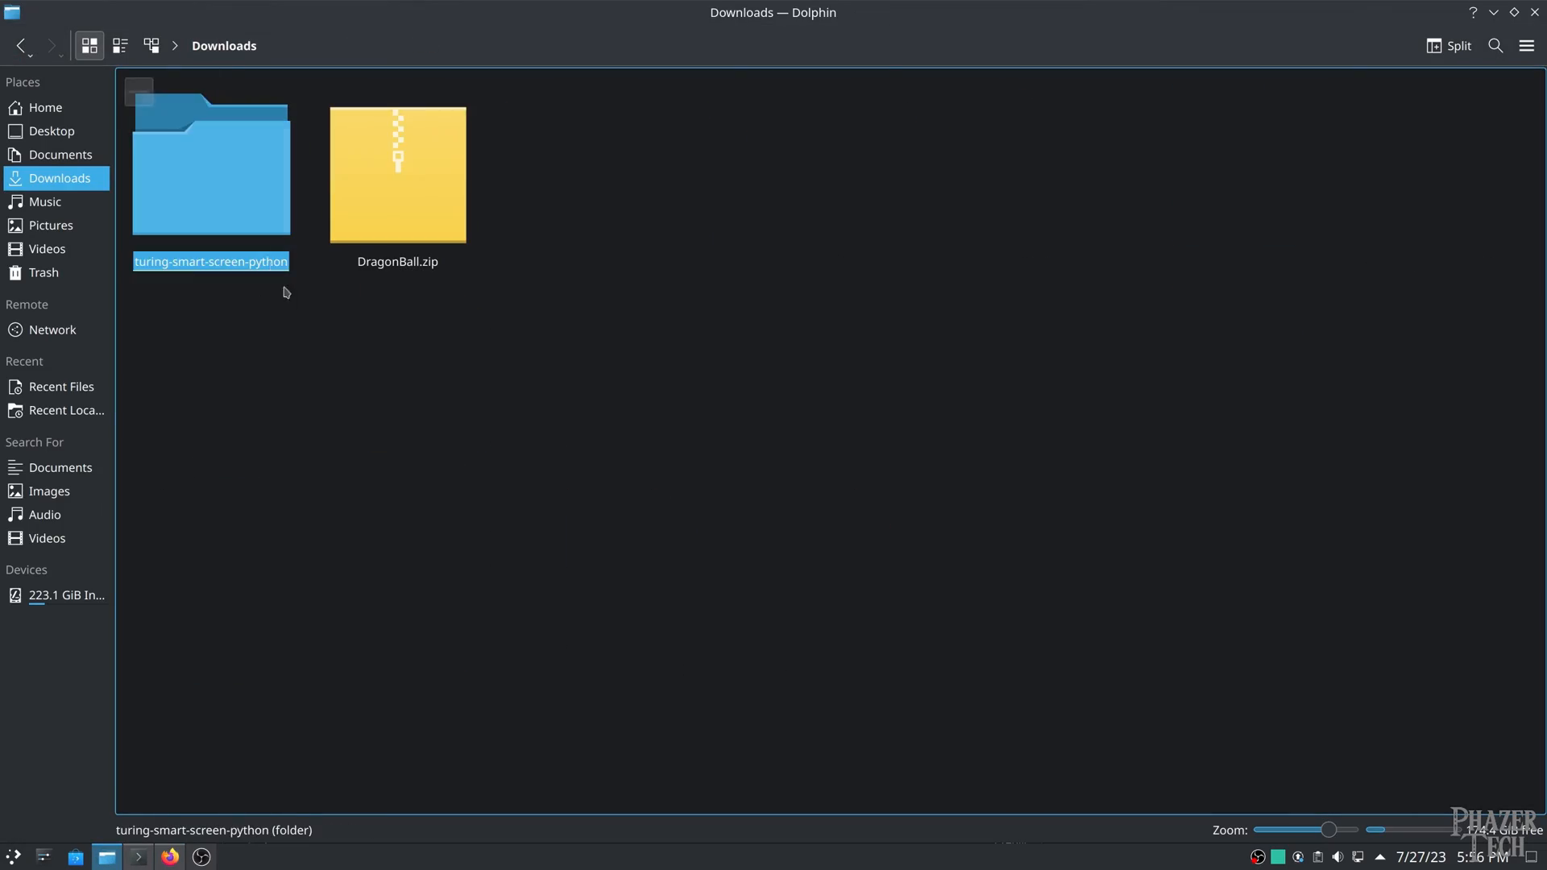